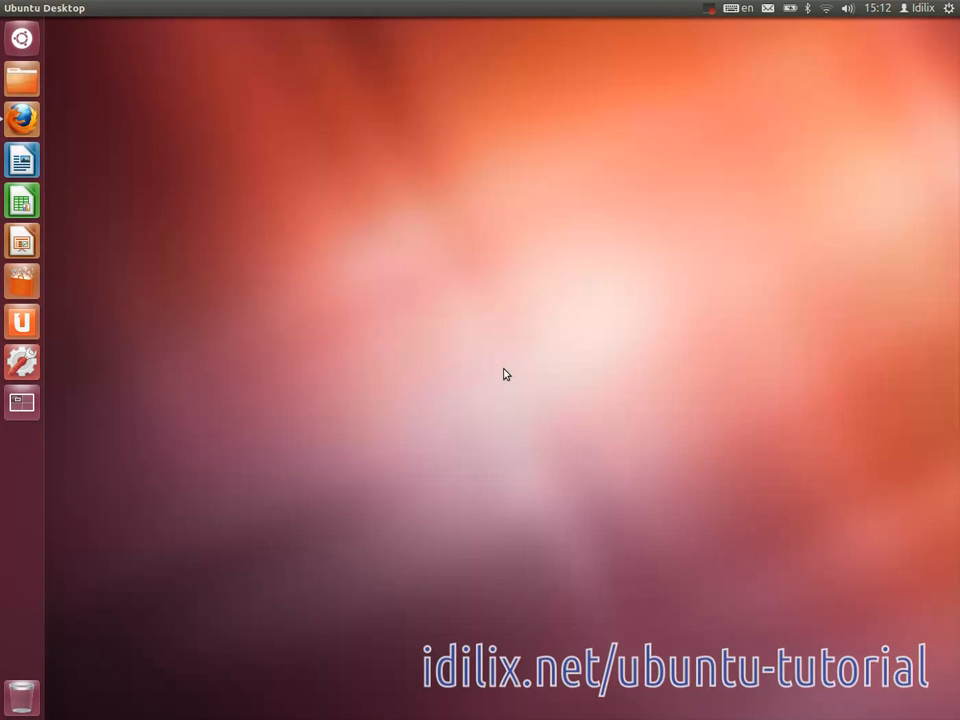
mouse_move(22, 119)
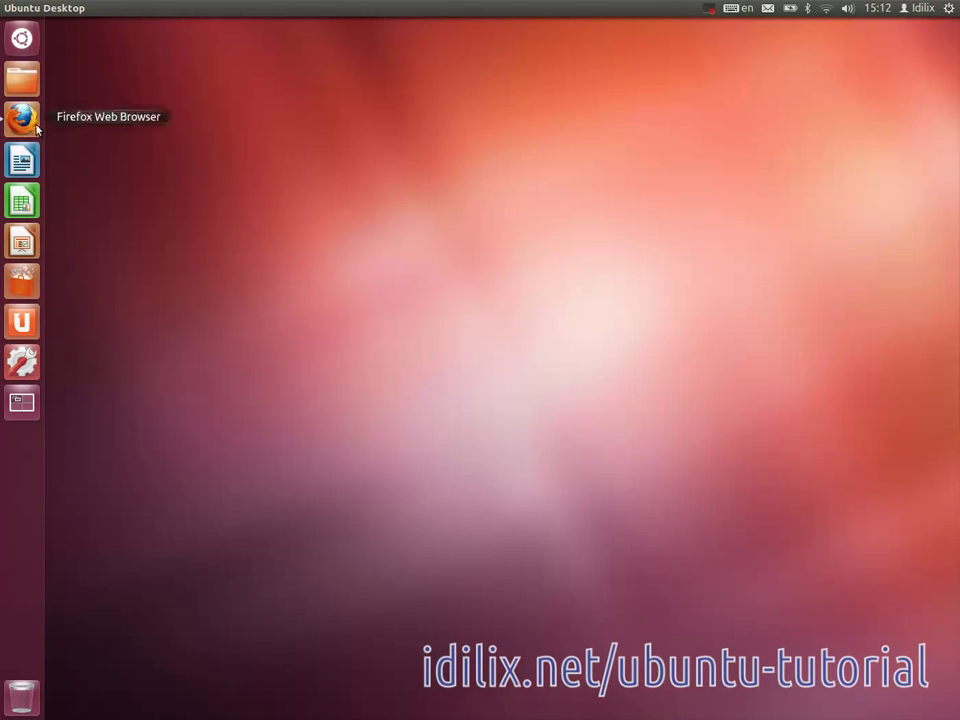
Step: Launch Firefox and browse the Ubuntu wiki channel list for #ubuntu-beginners
click(21, 119)
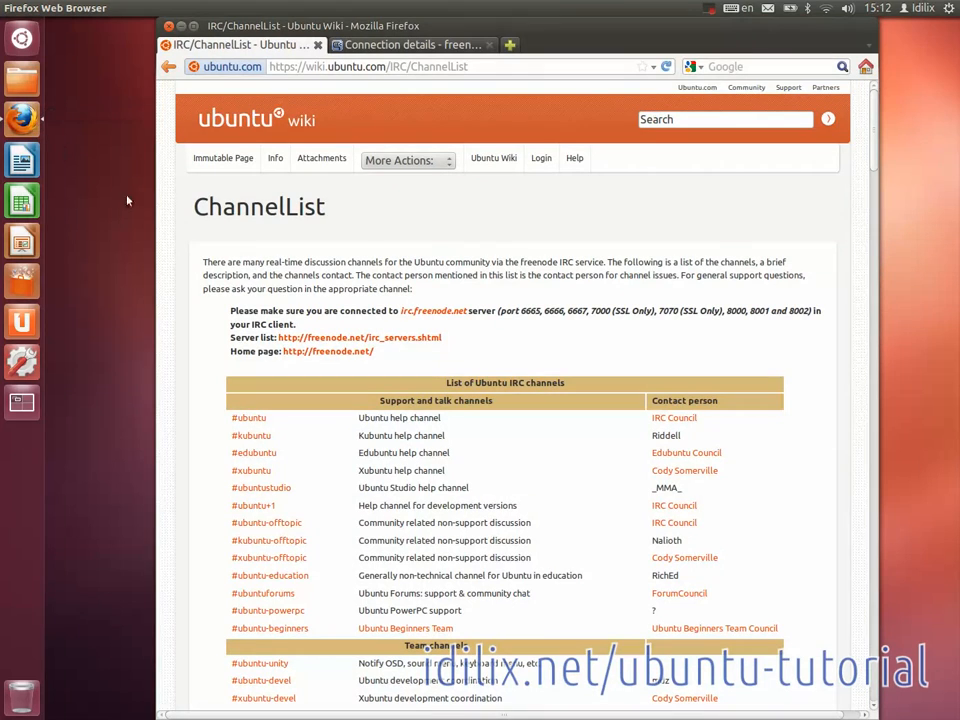
scroll(down, 3)
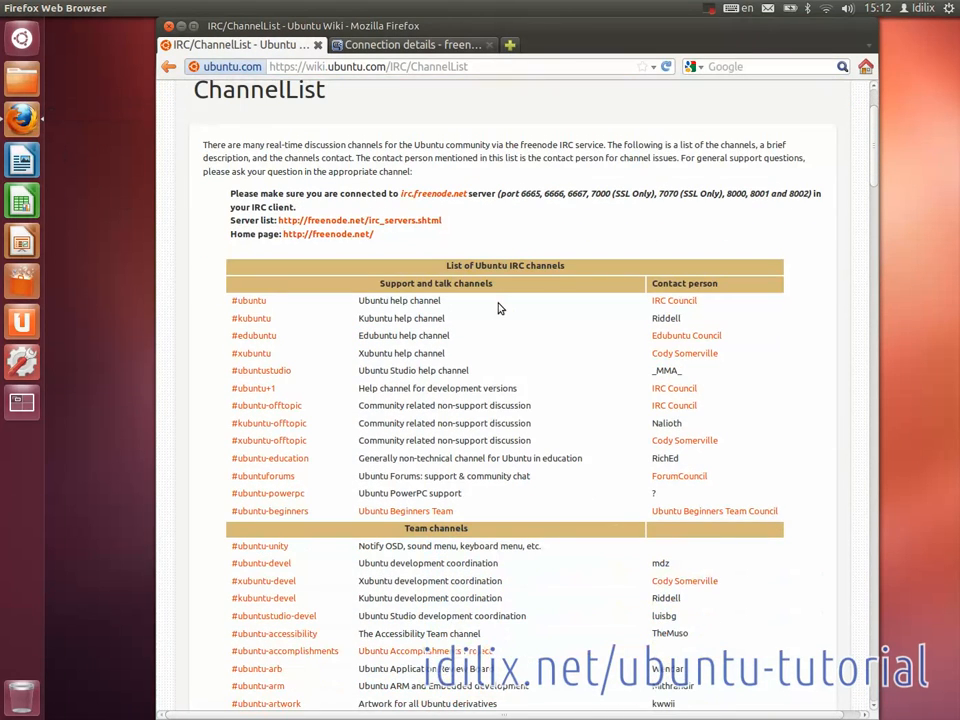
scroll(down, 3)
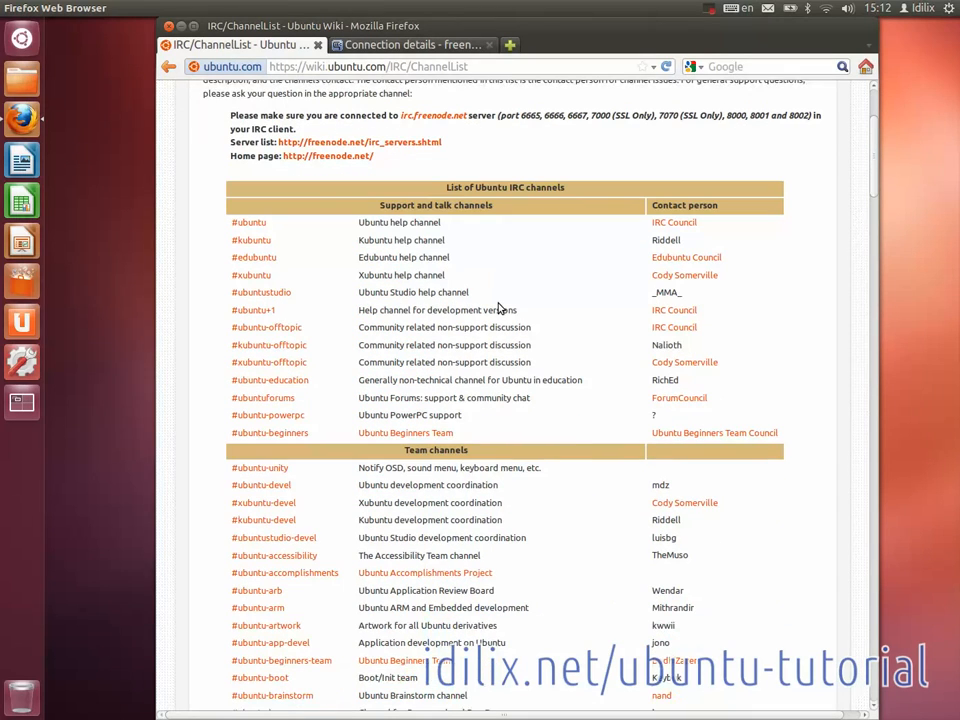
mouse_move(268, 432)
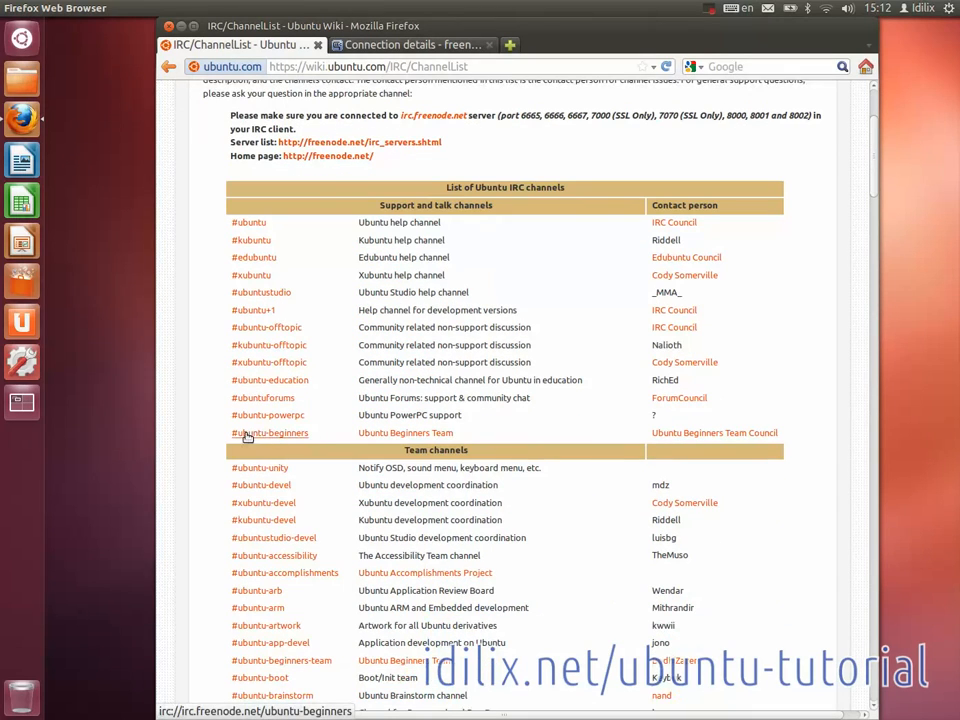
mouse_move(269, 432)
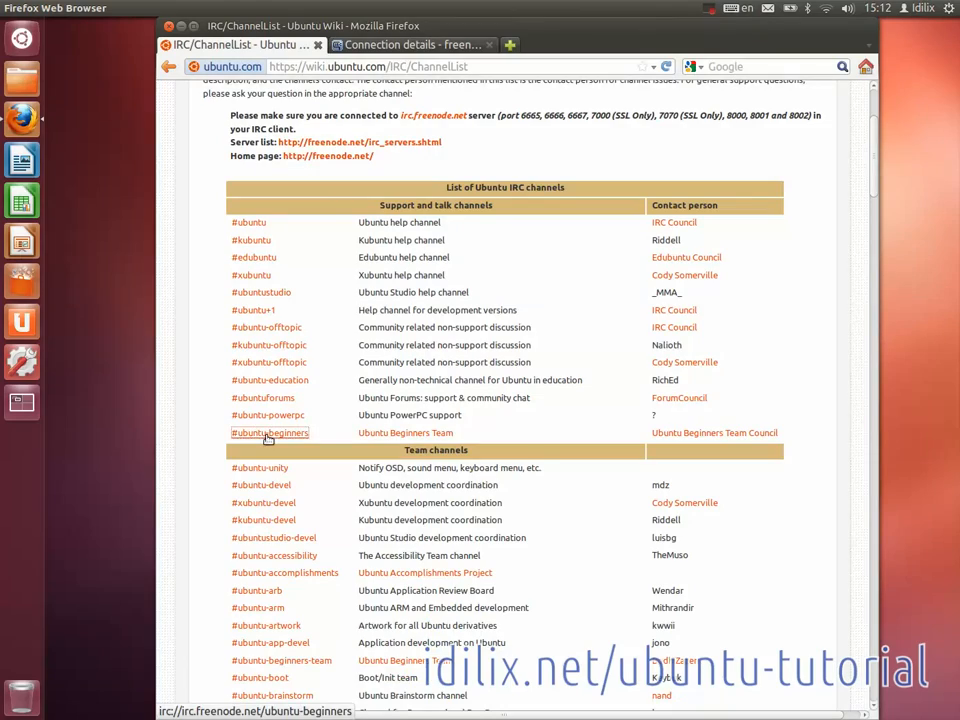
scroll(down, 3)
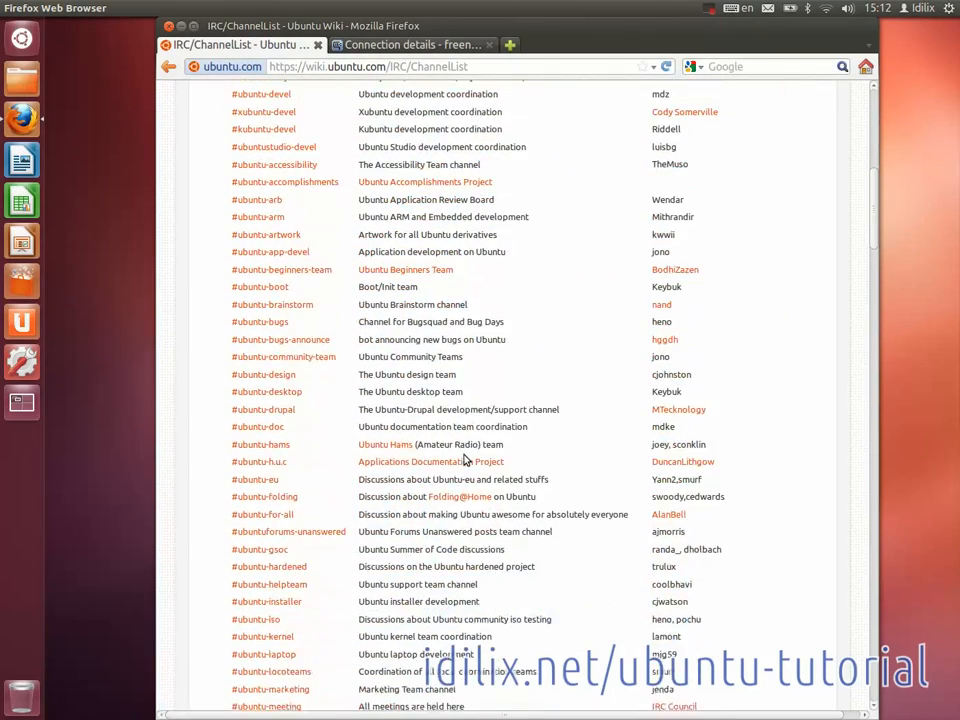
scroll(down, 3)
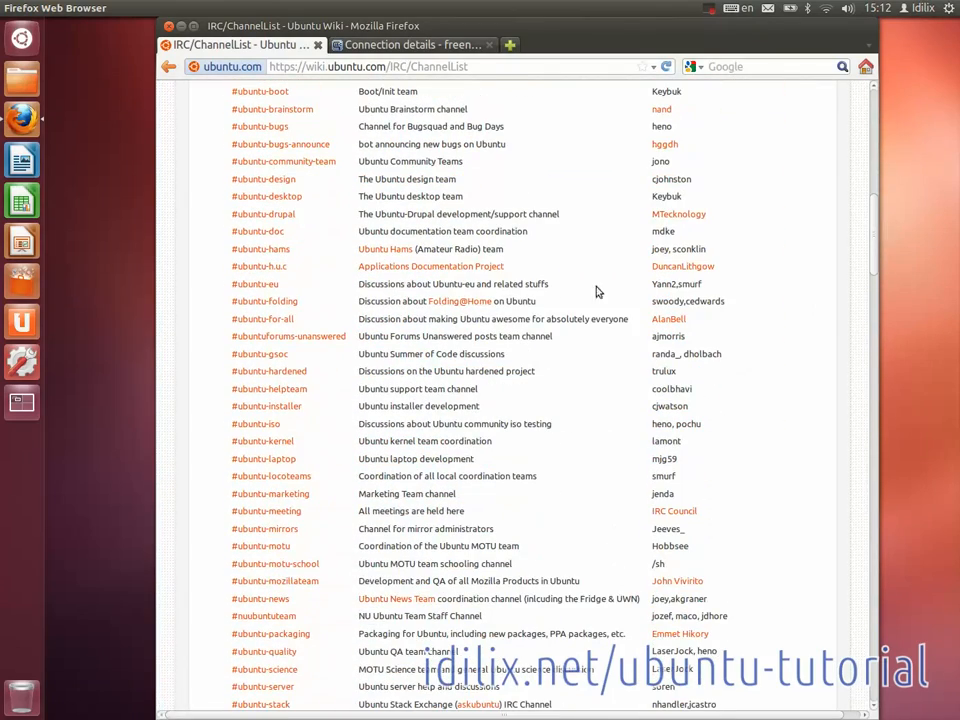
scroll(up, 3)
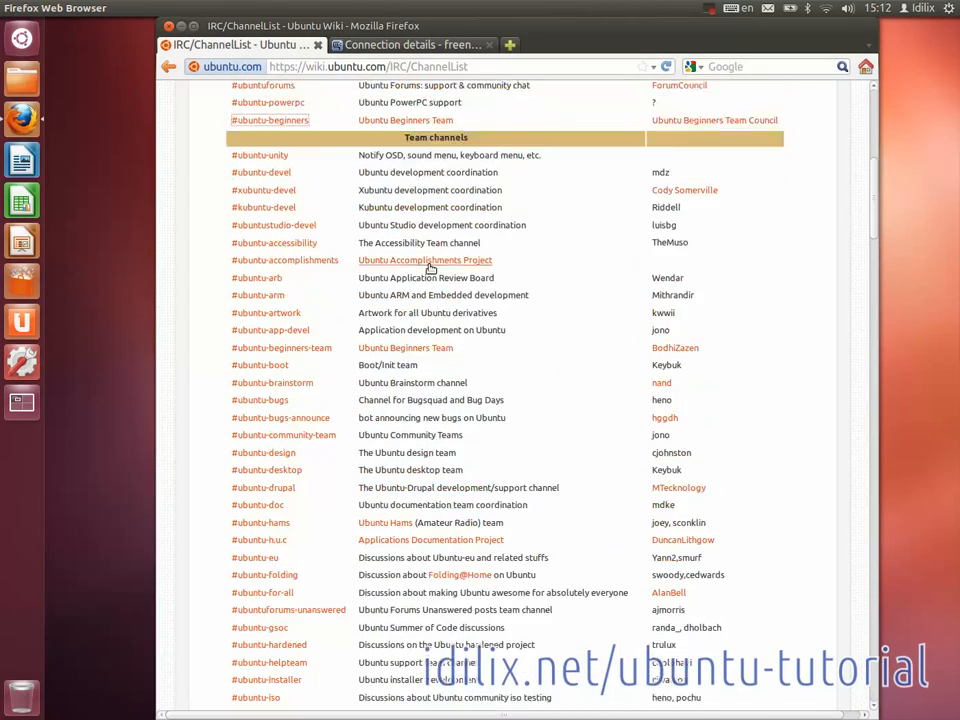
scroll(up, 3)
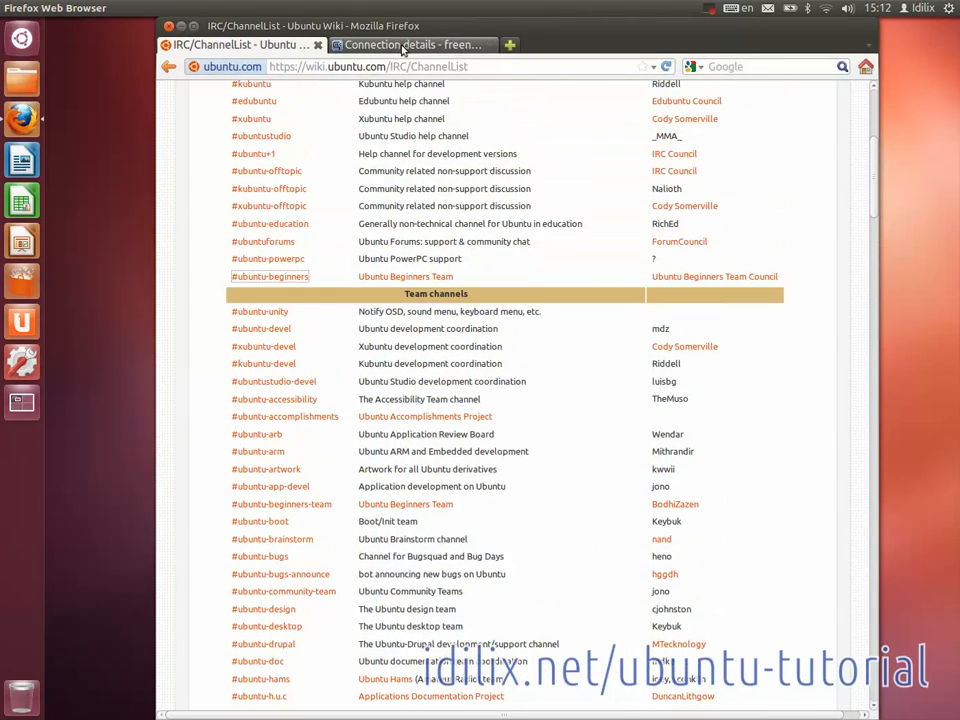
Step: Fill the freenode webchat form with nickname idilix and channel #ubuntu-beginners
click(410, 44)
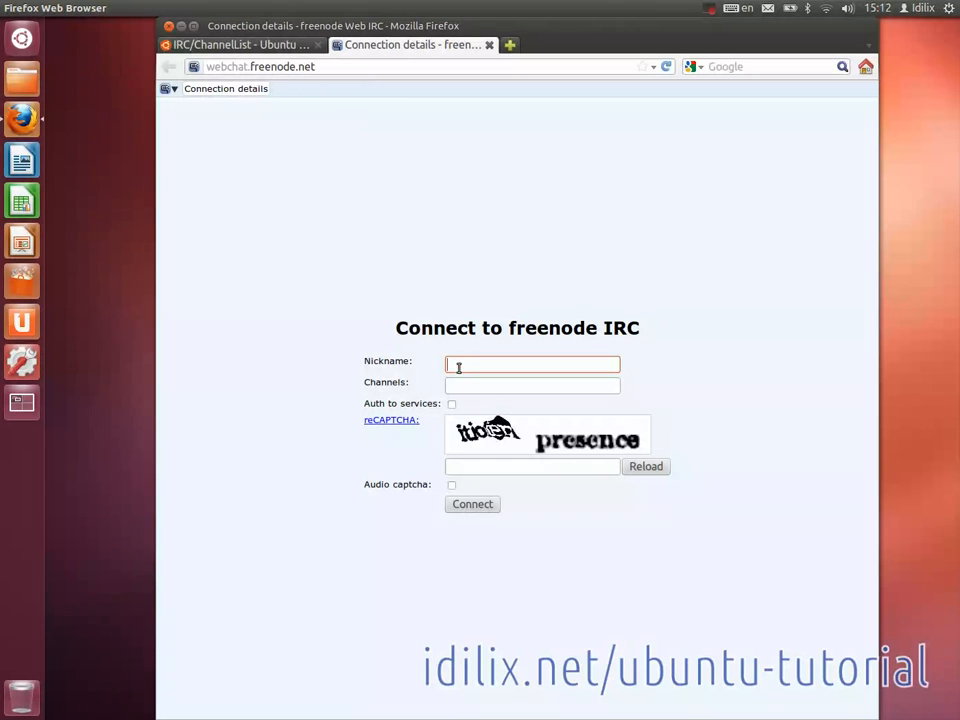
text(idilix)
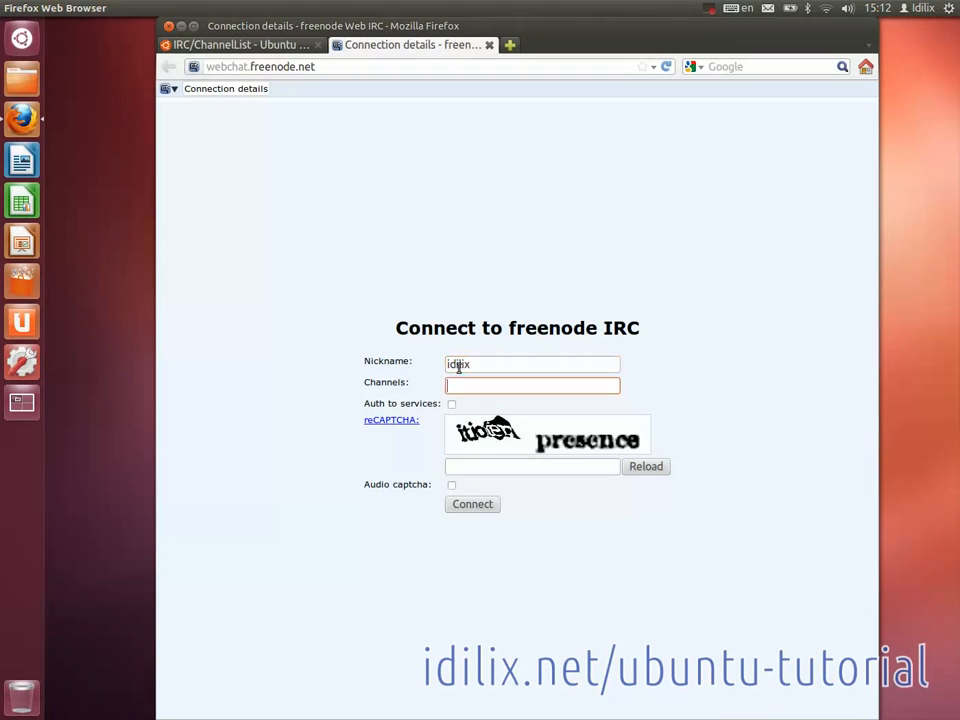
text(#ubuntu)
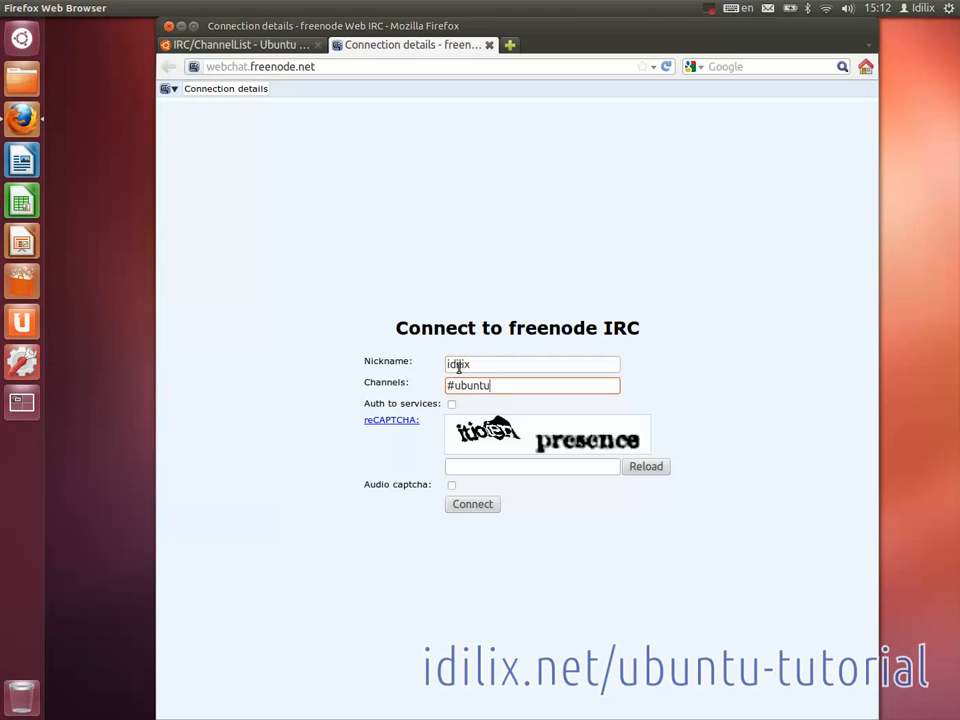
text(-beg)
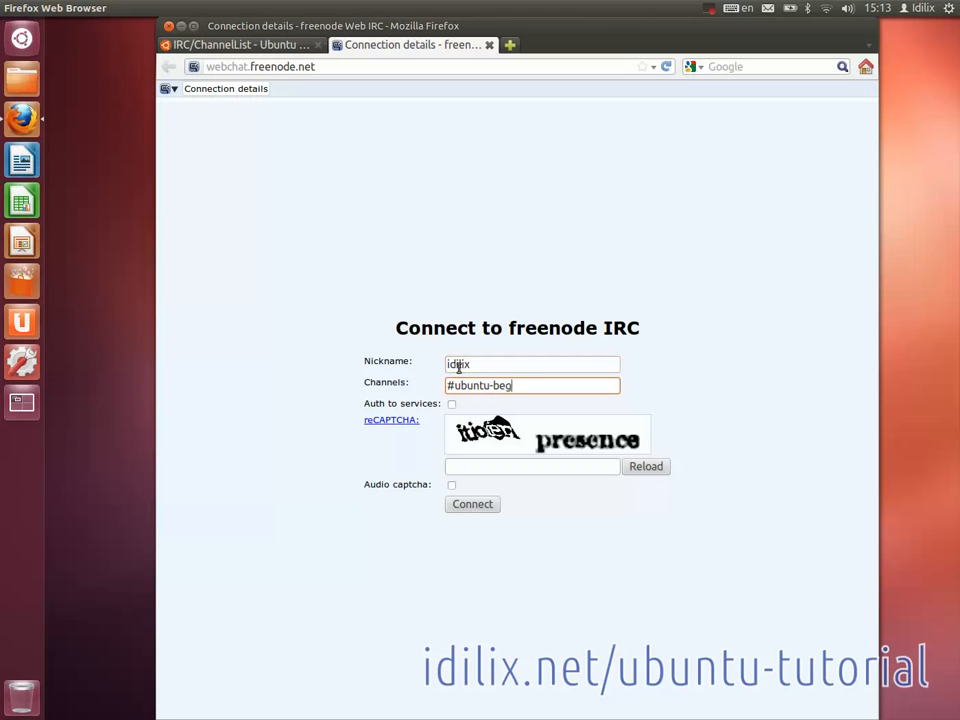
text(inners)
click(532, 466)
text(itiofen presence)
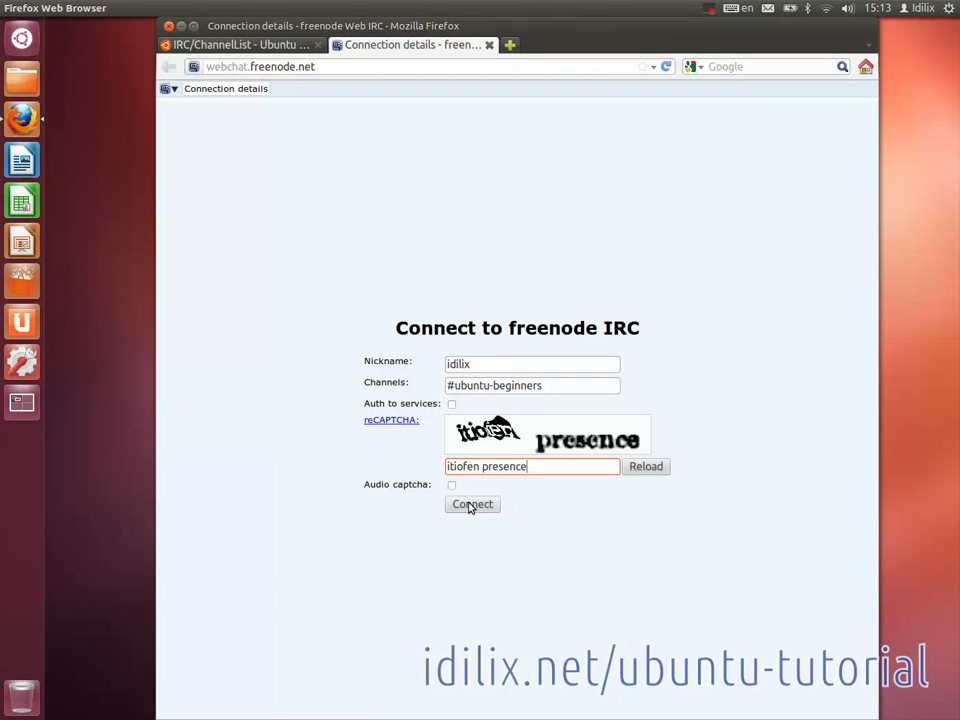
Step: Connect to freenode webchat and join #ubuntu-beginners
click(471, 504)
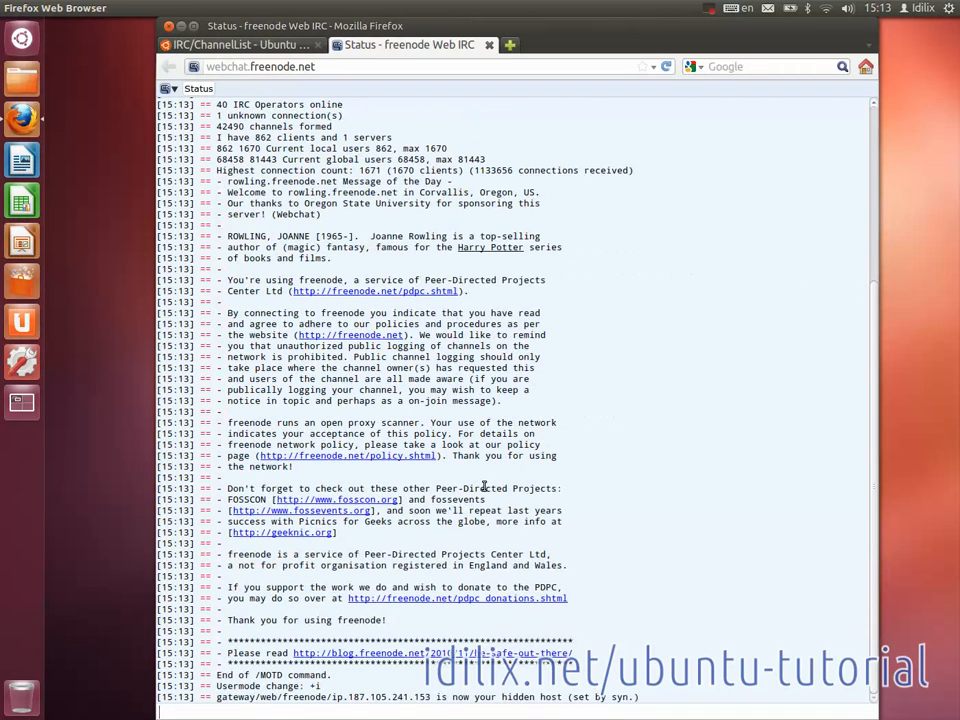
mouse_move(608, 493)
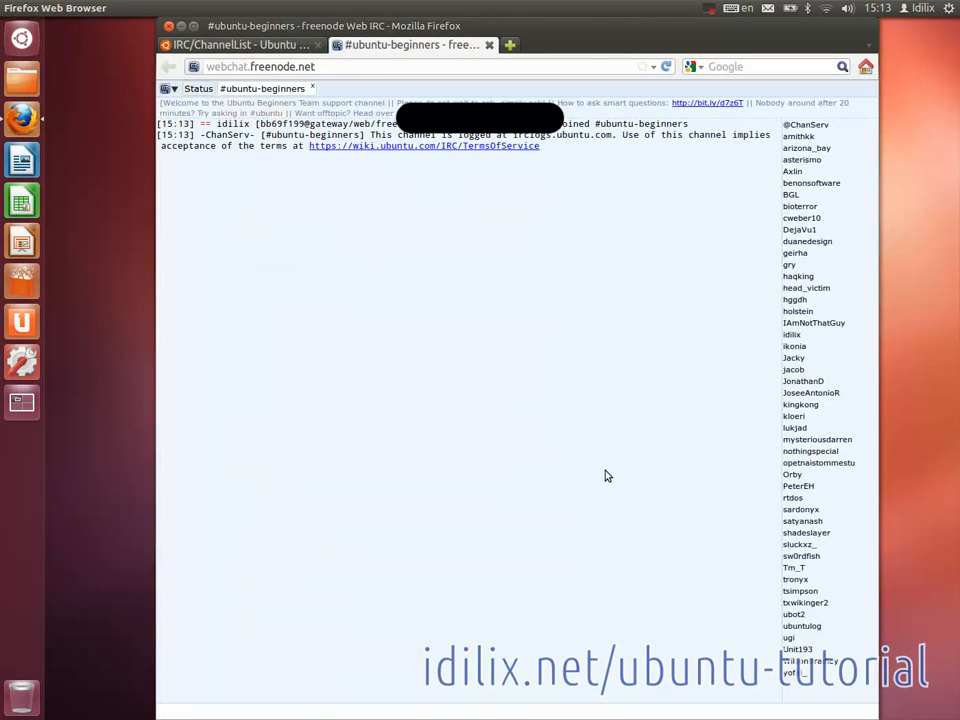
mouse_move(586, 449)
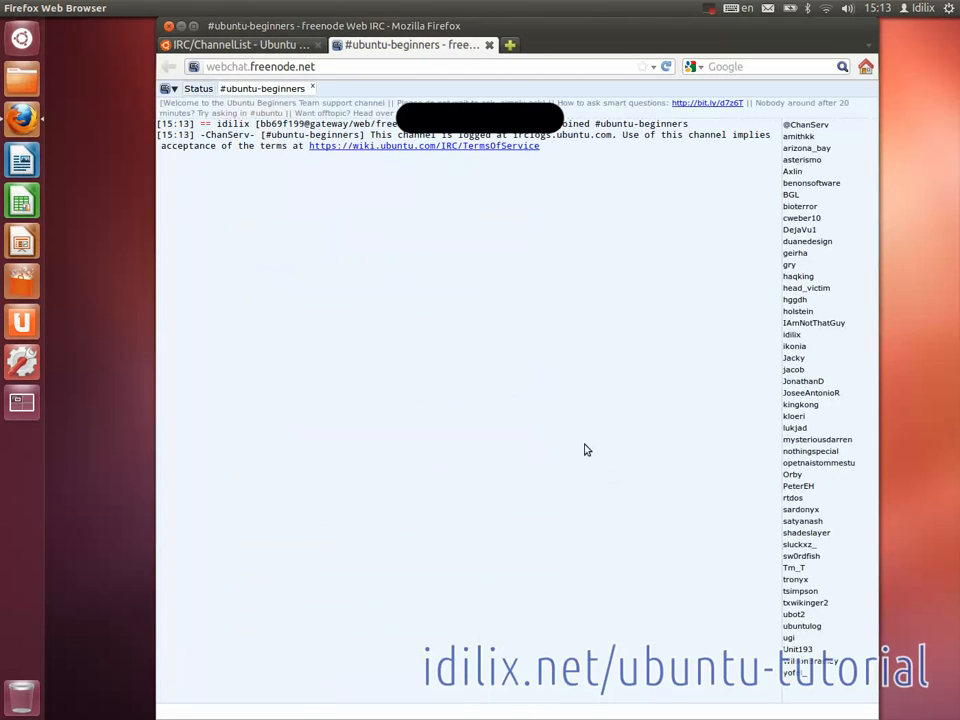
mouse_move(407, 313)
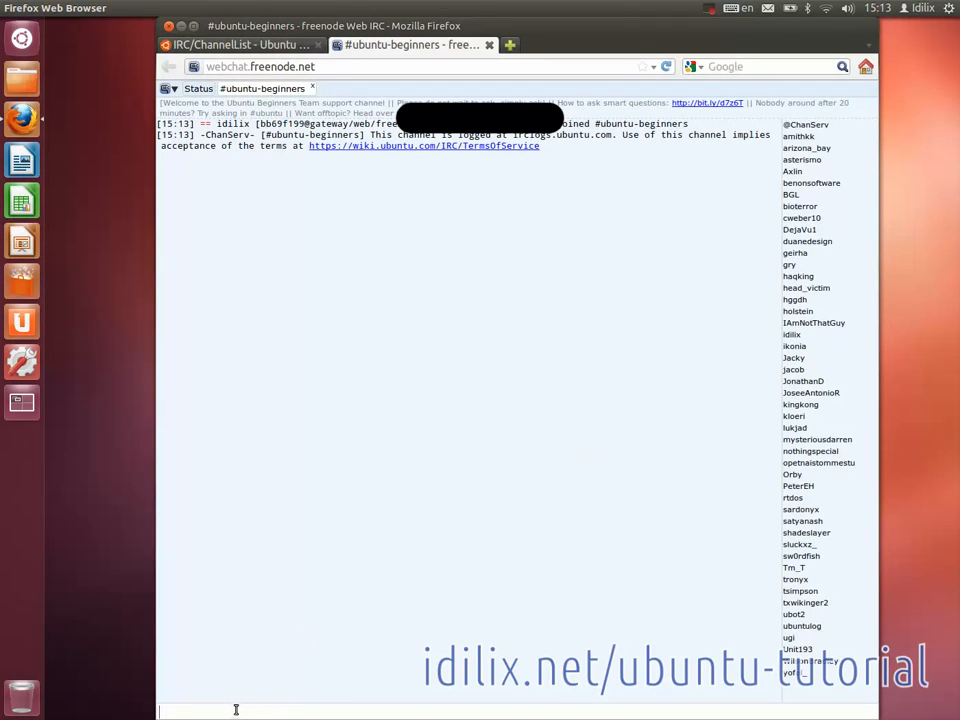
Step: Type the question "How do I do that?" into the channel message bar
text(Ho)
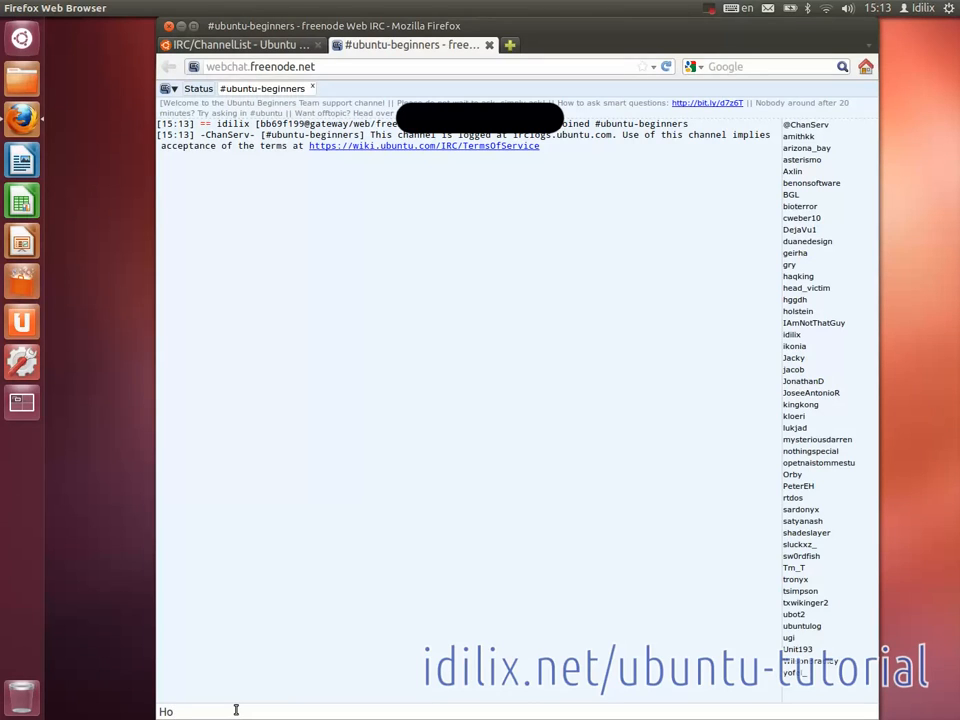
text(w do)
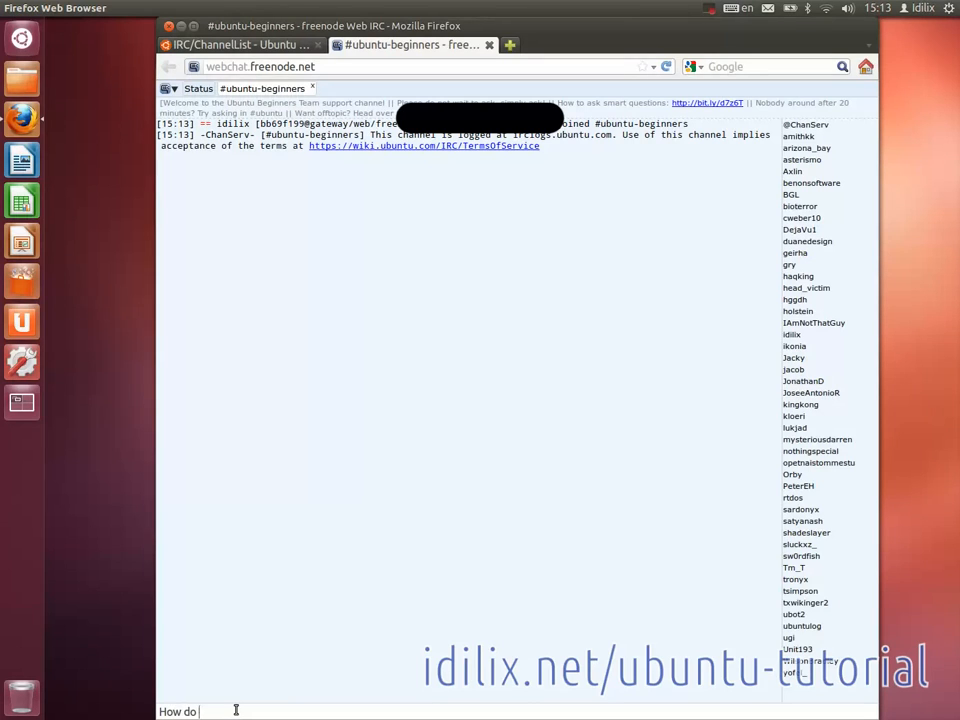
text(I do tha)
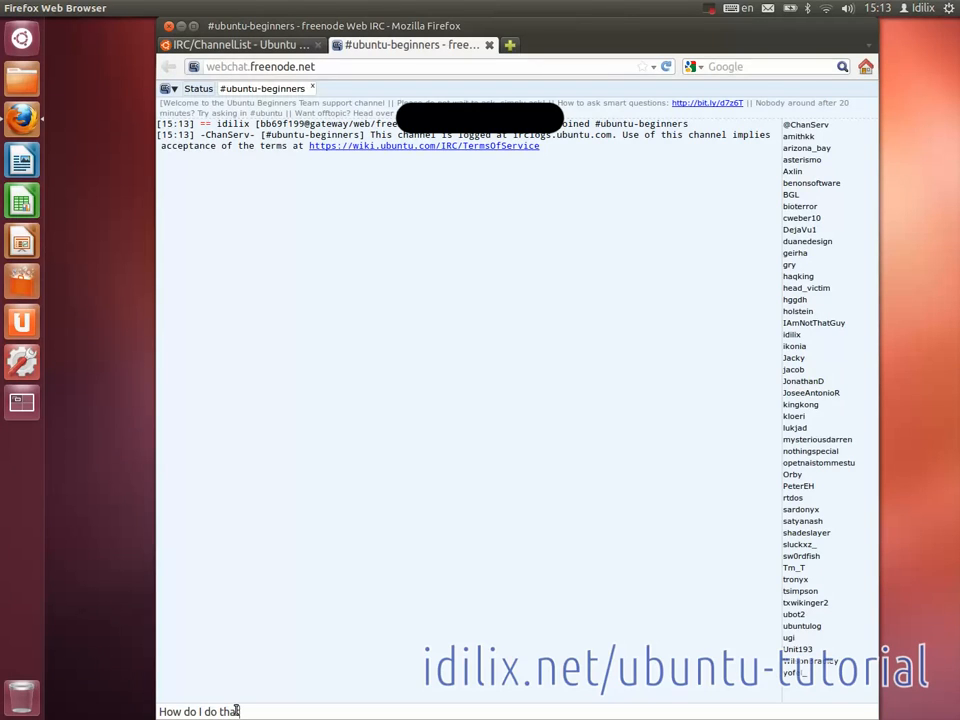
text(t?)
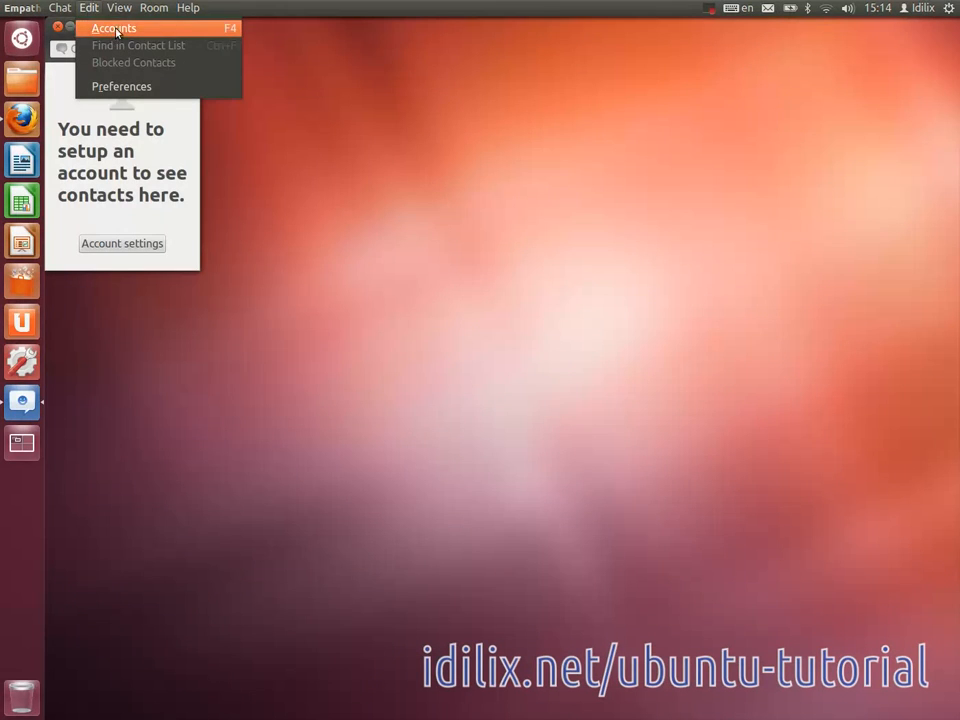
Step: Open Empathy's accounts manager and start adding a new account
click(113, 28)
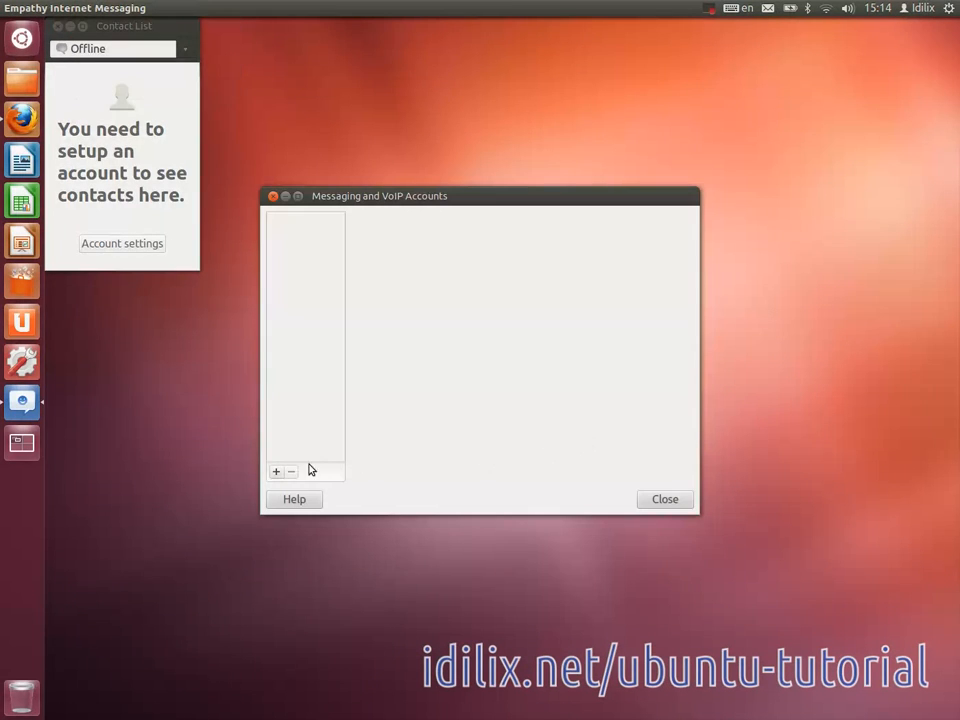
click(277, 471)
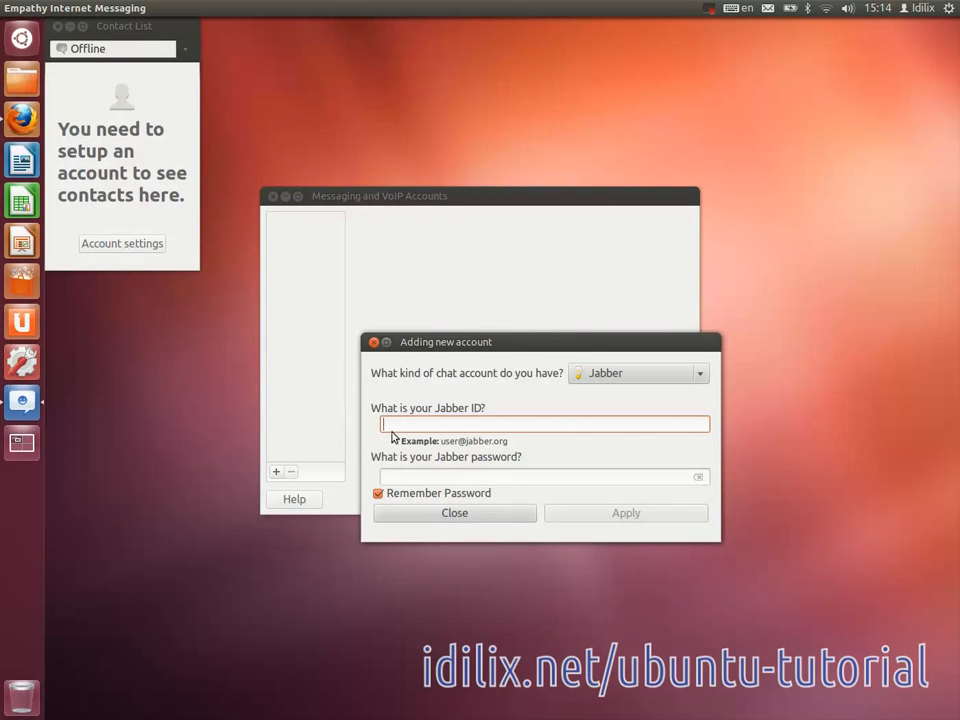
mouse_move(499, 382)
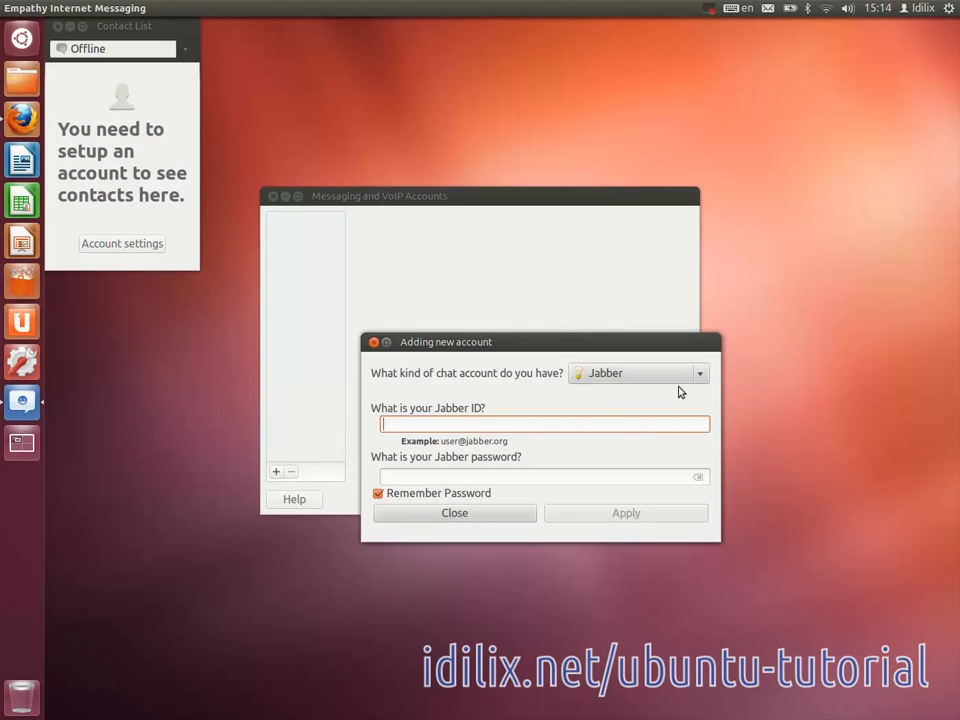
Step: Create IRC account idilixIRC on freenode, apply it and close the accounts window
click(699, 373)
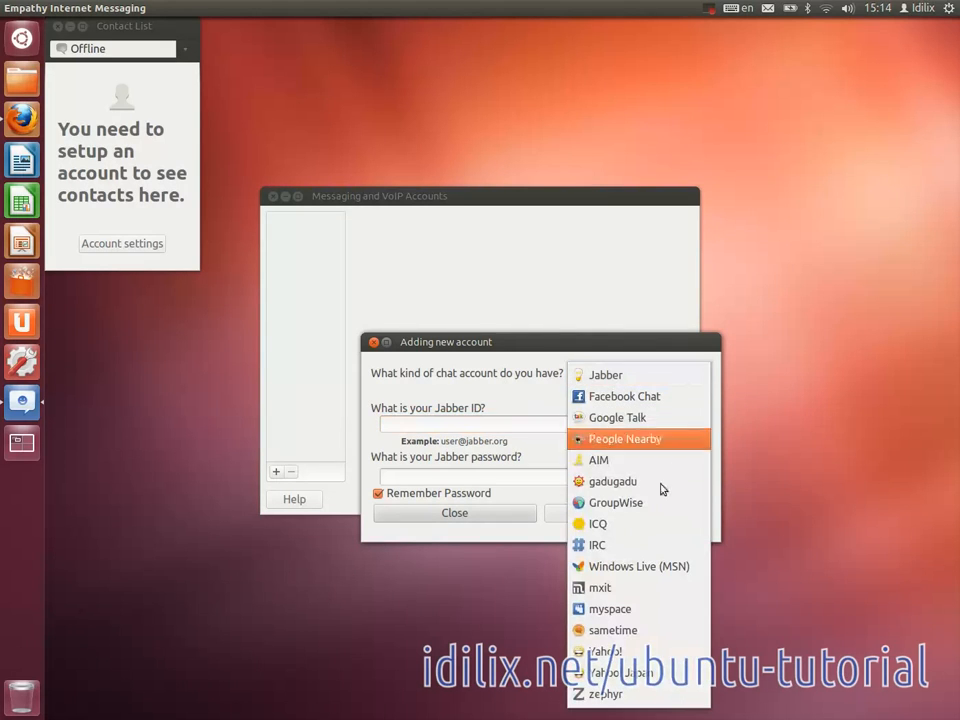
click(597, 545)
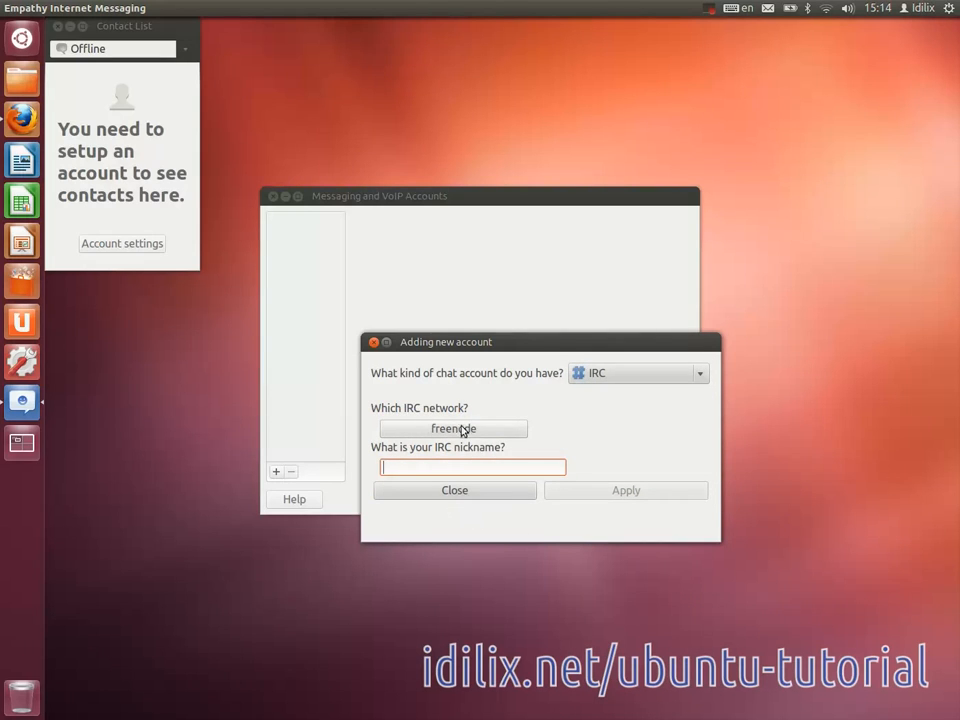
text(idi)
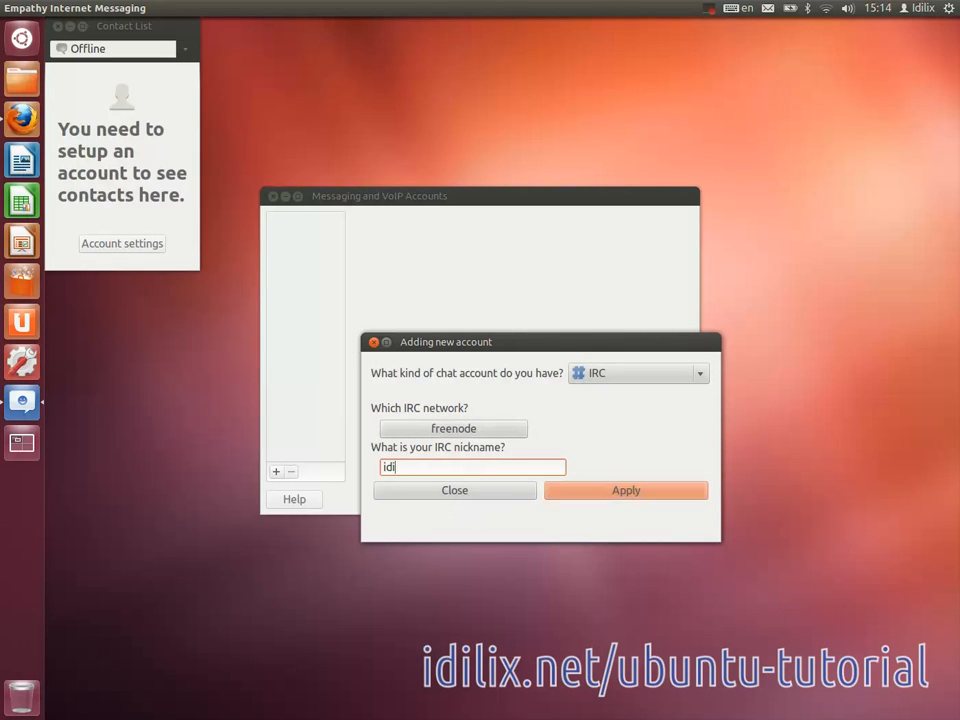
text(lixIRC)
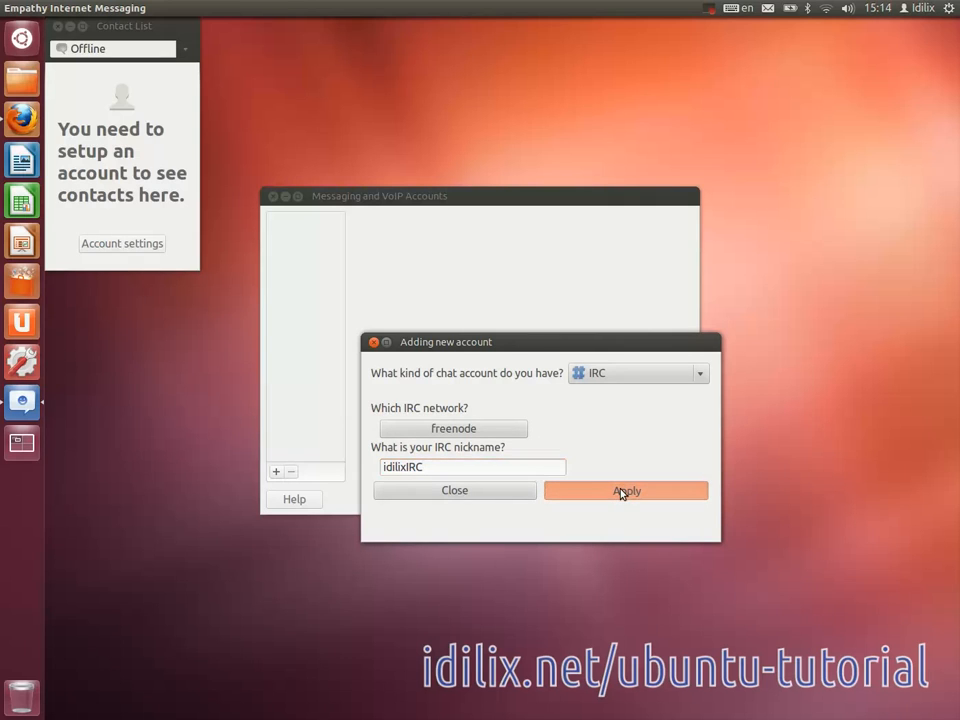
click(625, 490)
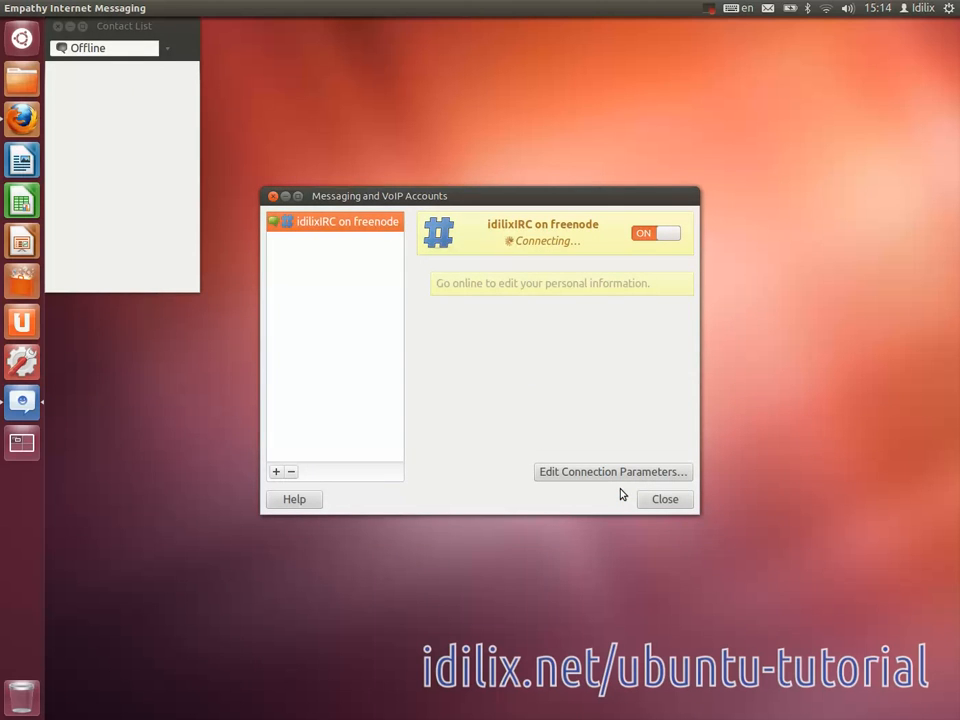
click(664, 499)
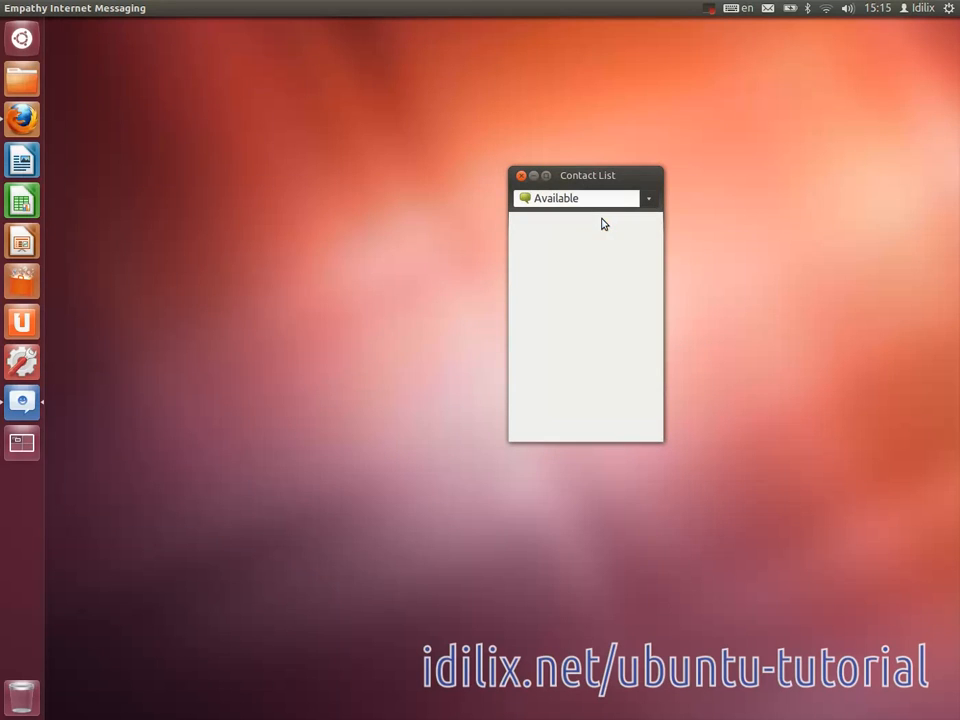
Step: Join the #ubuntu-beginners room through Room > Join
click(153, 8)
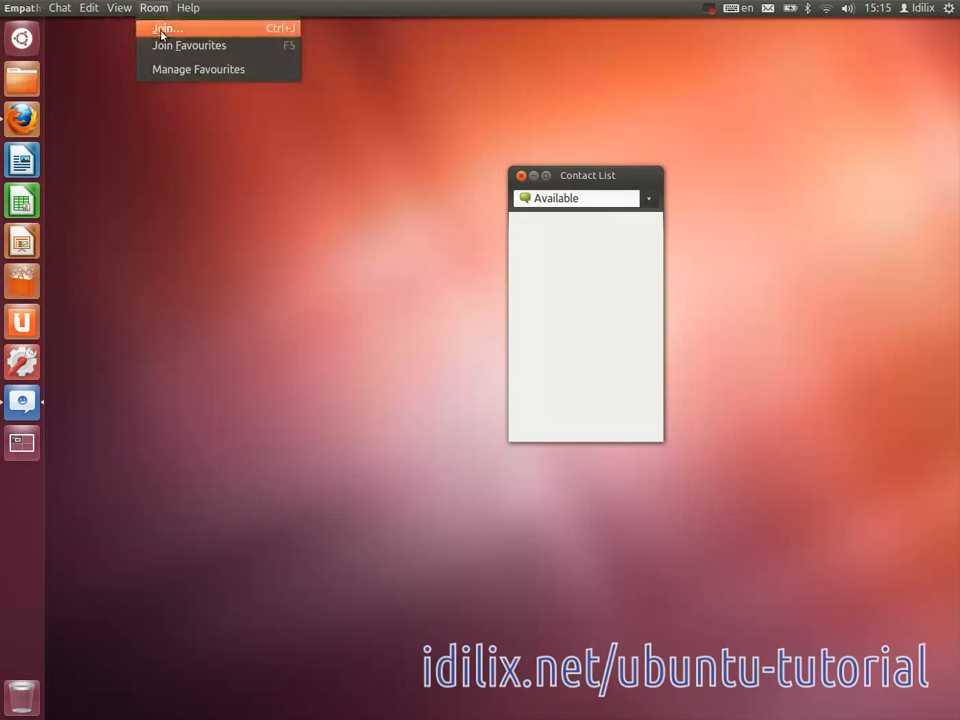
click(166, 28)
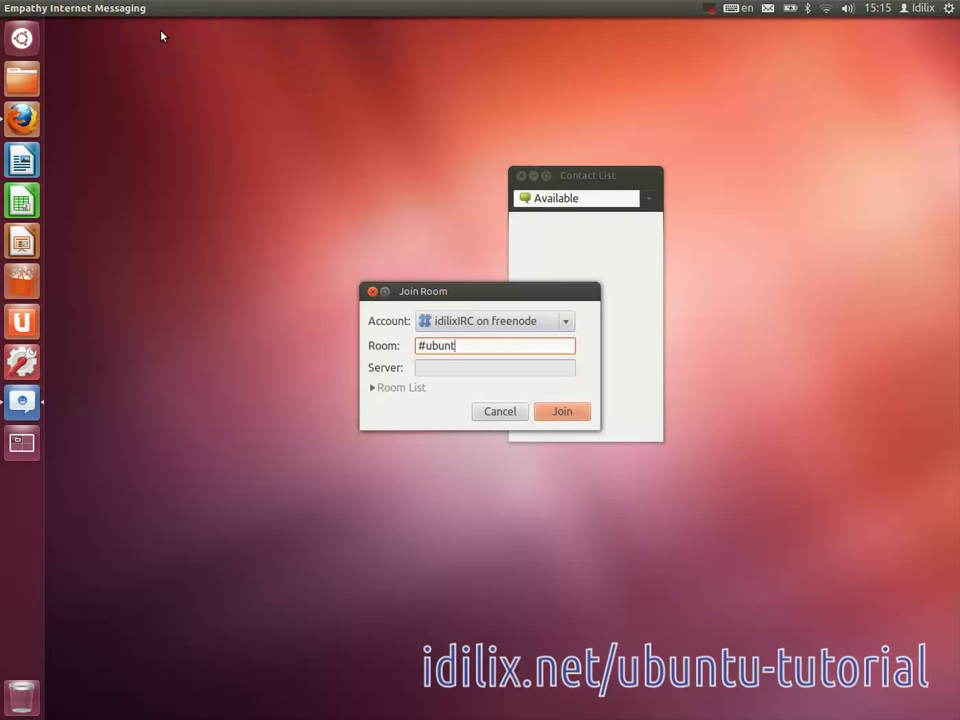
text(u\begin)
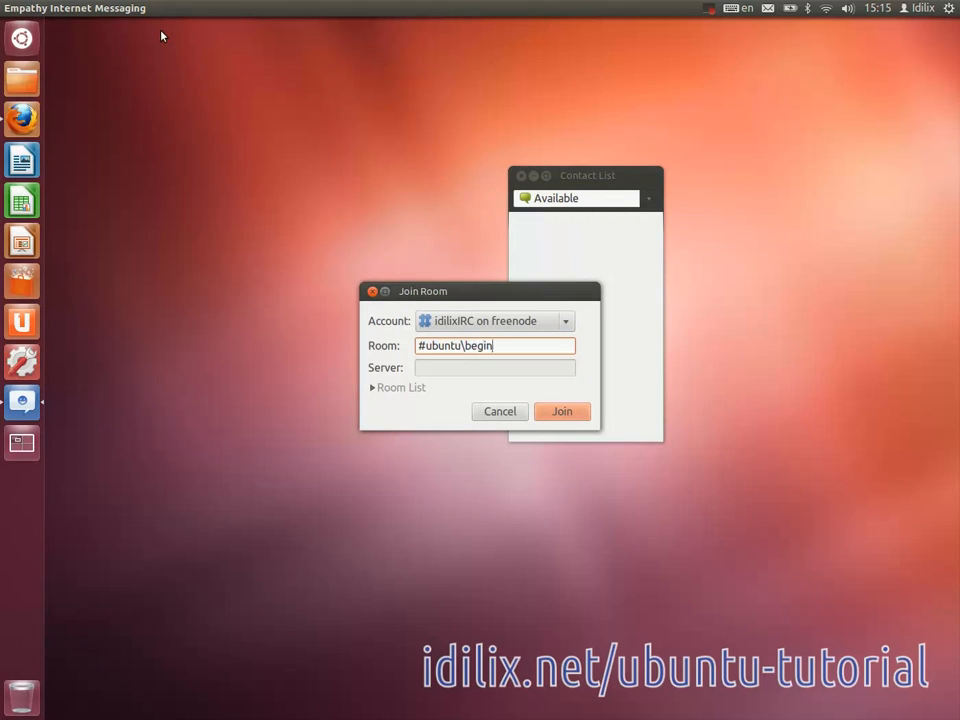
text(-)
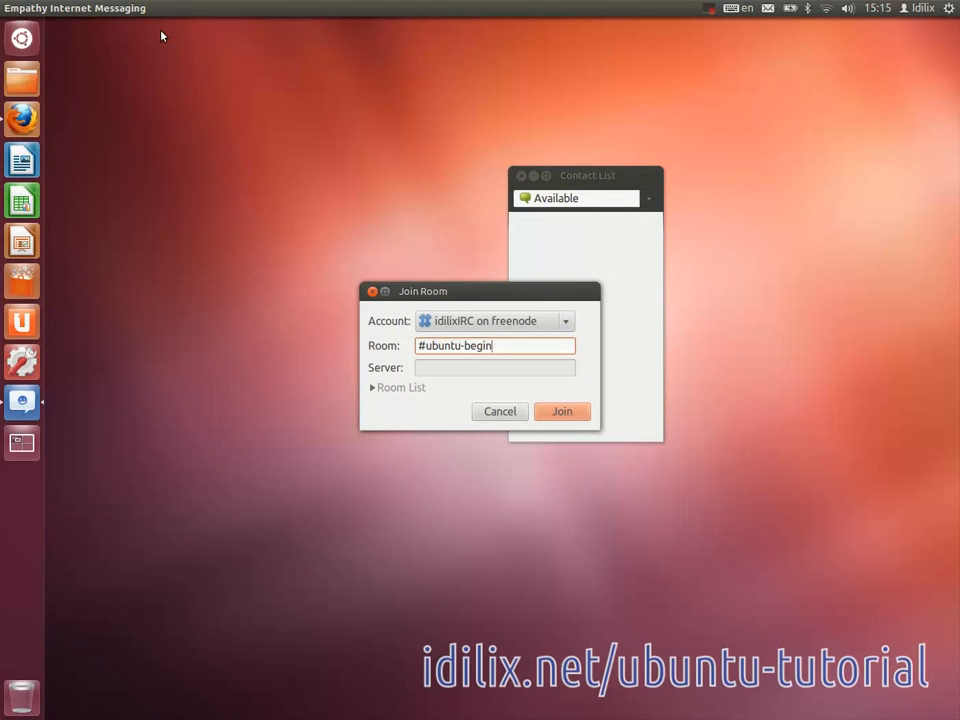
text(ners)
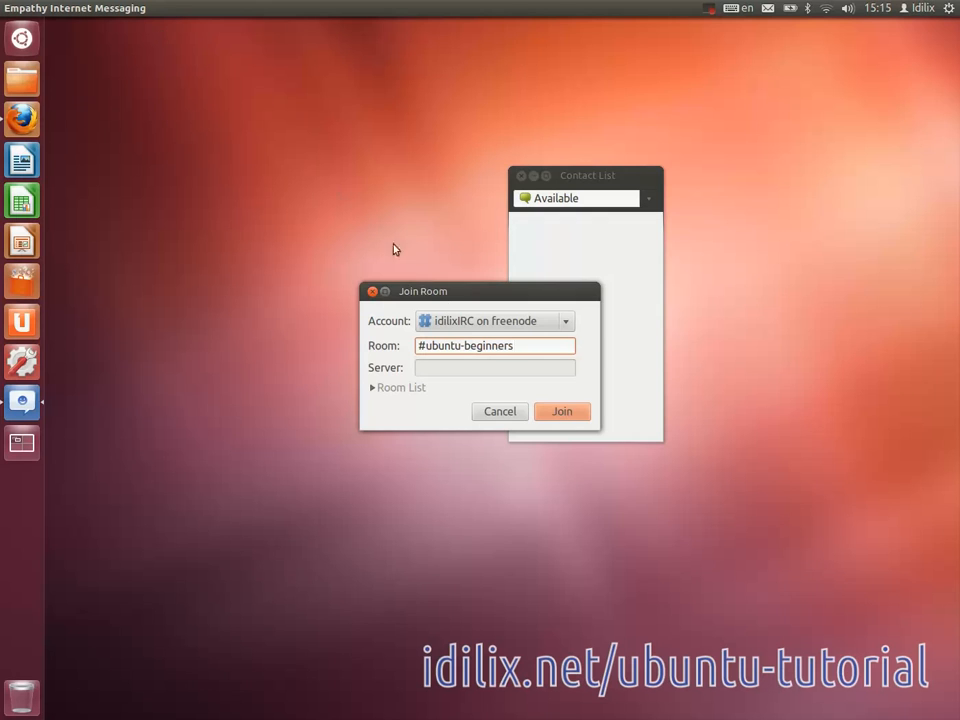
click(562, 411)
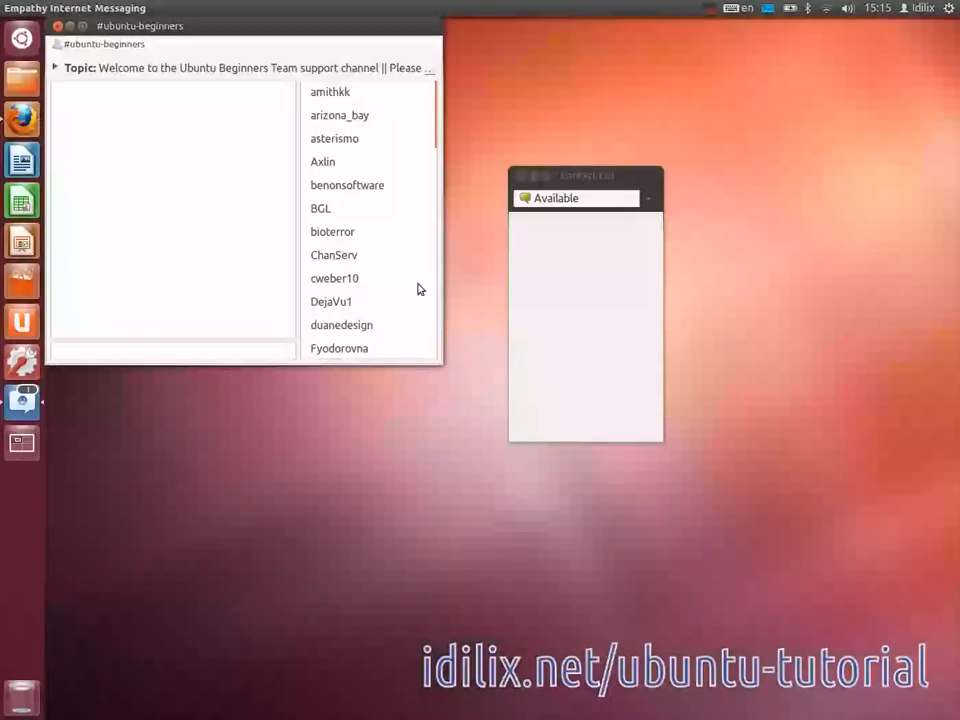
Step: Mark #ubuntu-beginners as a favorite chat room, then view the tab options
click(81, 8)
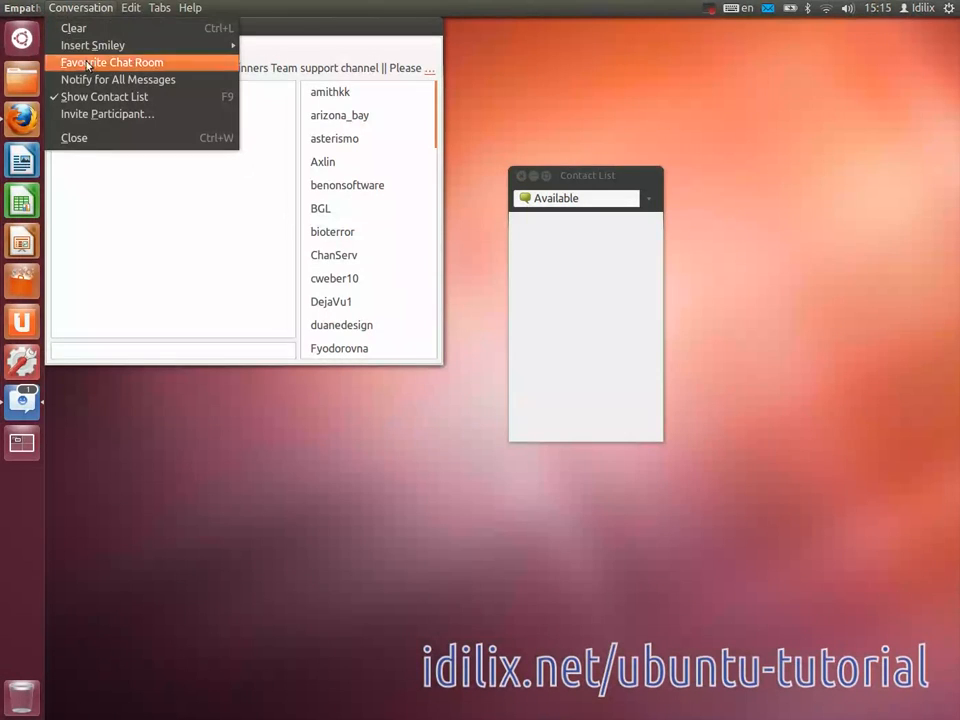
click(112, 62)
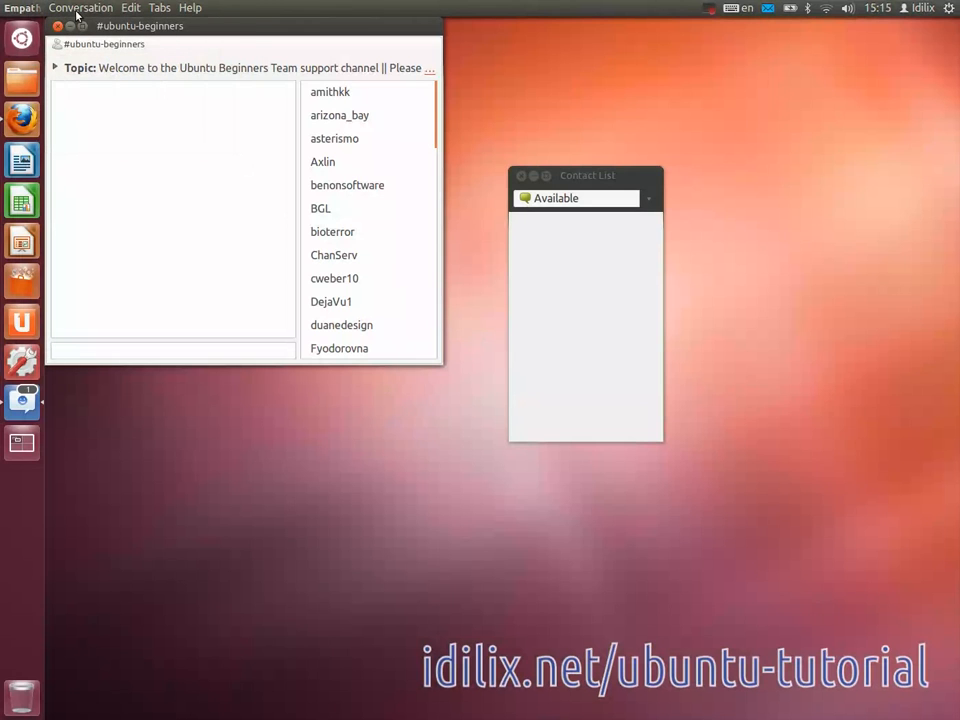
click(159, 7)
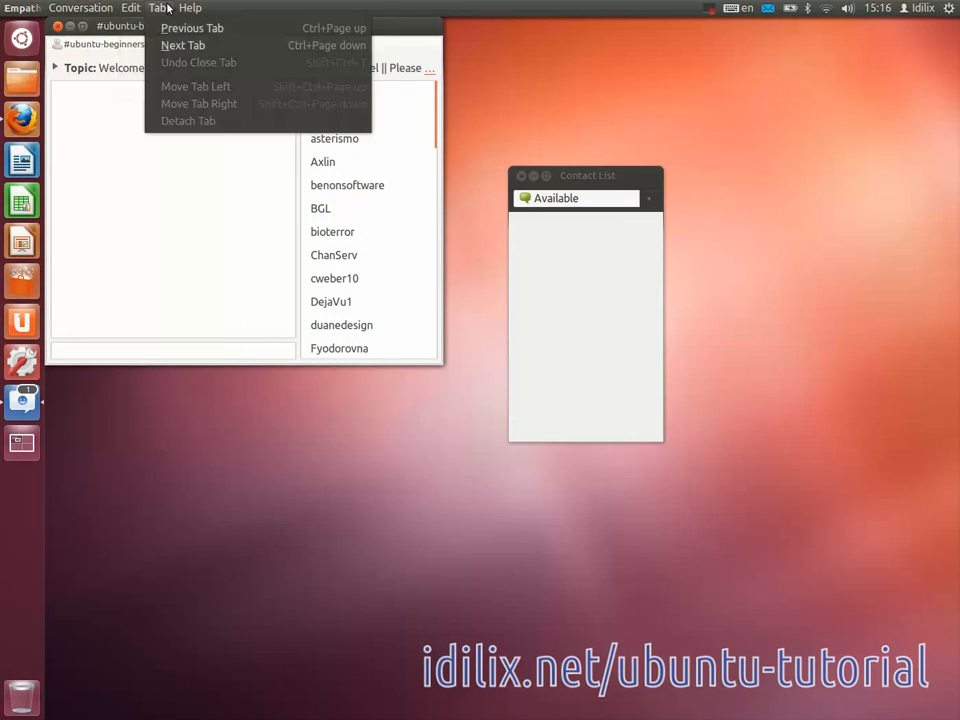